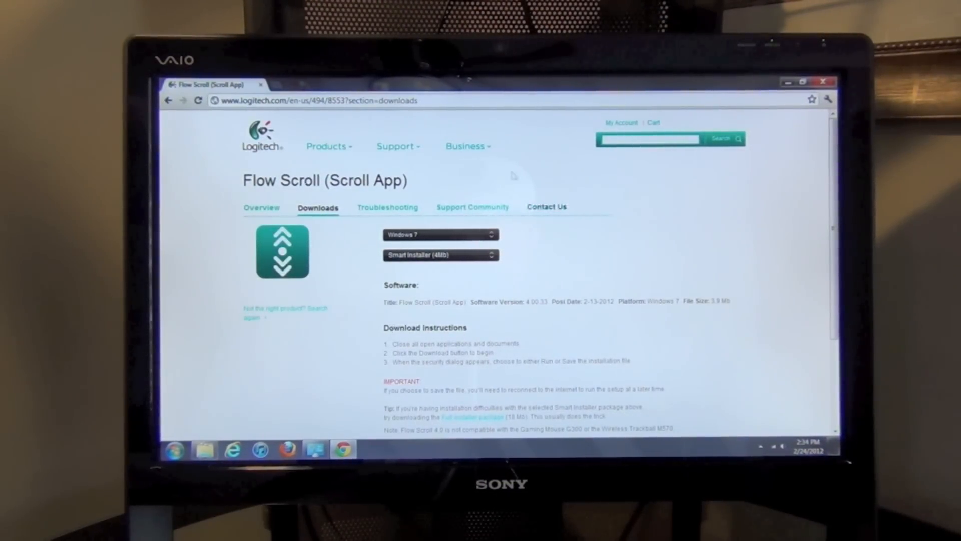
Confirm Windows 7 as the OS, then scroll the Flow Scroll page to Download Software.
{"action": "left_click", "coordinate": [440, 235]}
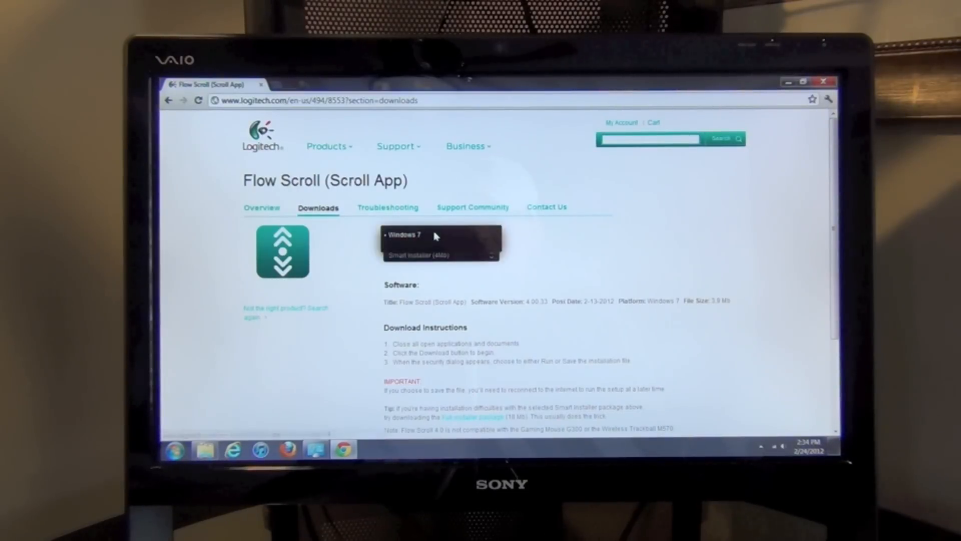
{"action": "scroll", "scroll_direction": "down", "scroll_amount": 3}
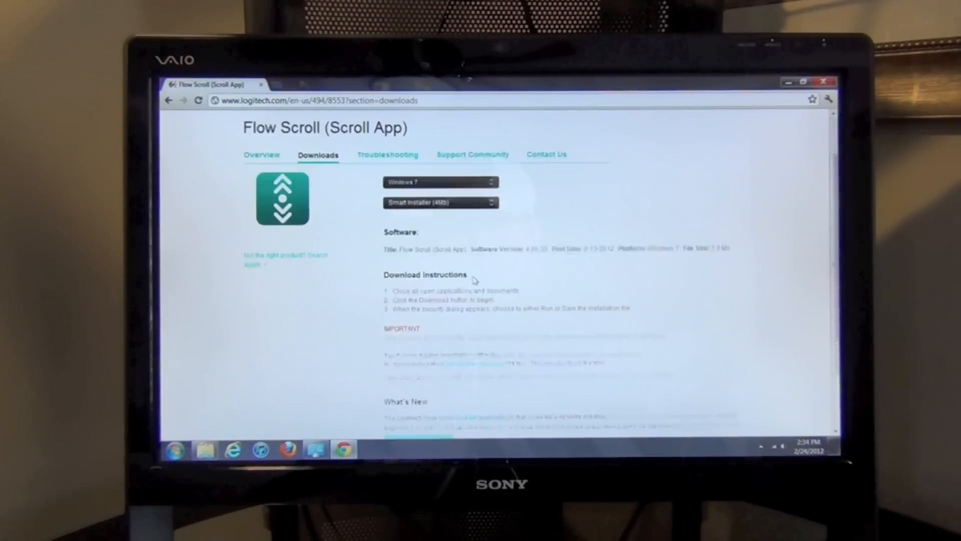
{"action": "scroll", "scroll_direction": "down", "scroll_amount": 3}
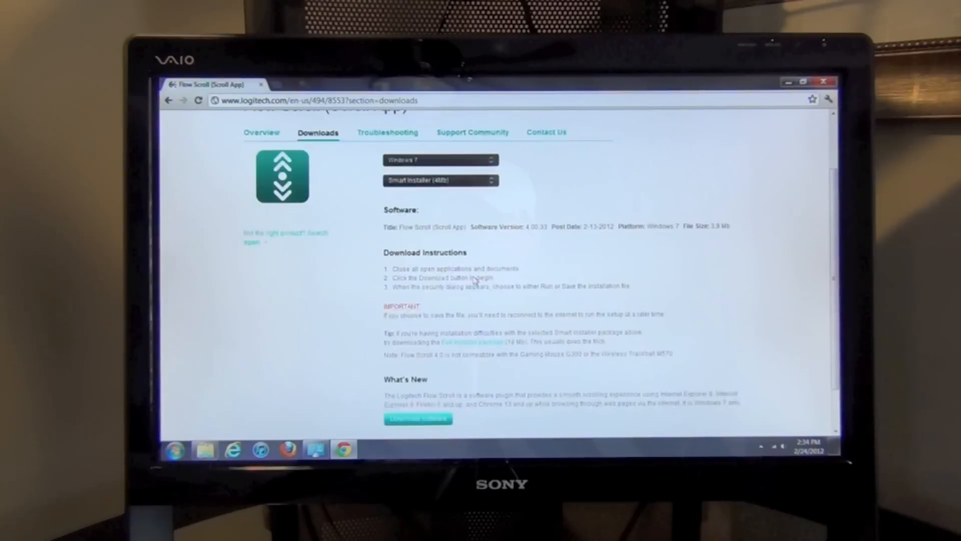
{"action": "scroll", "scroll_direction": "down", "scroll_amount": 3}
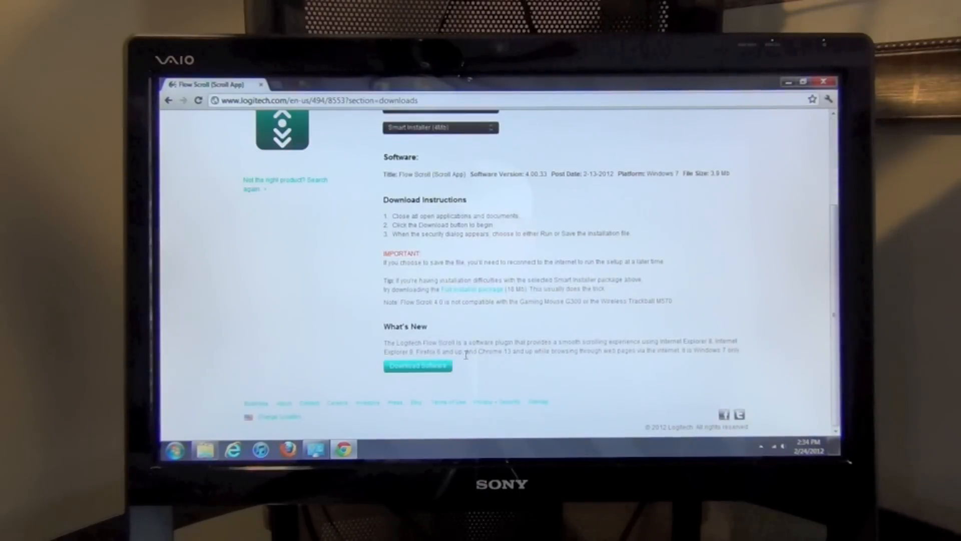
{"action": "left_click", "coordinate": [418, 366]}
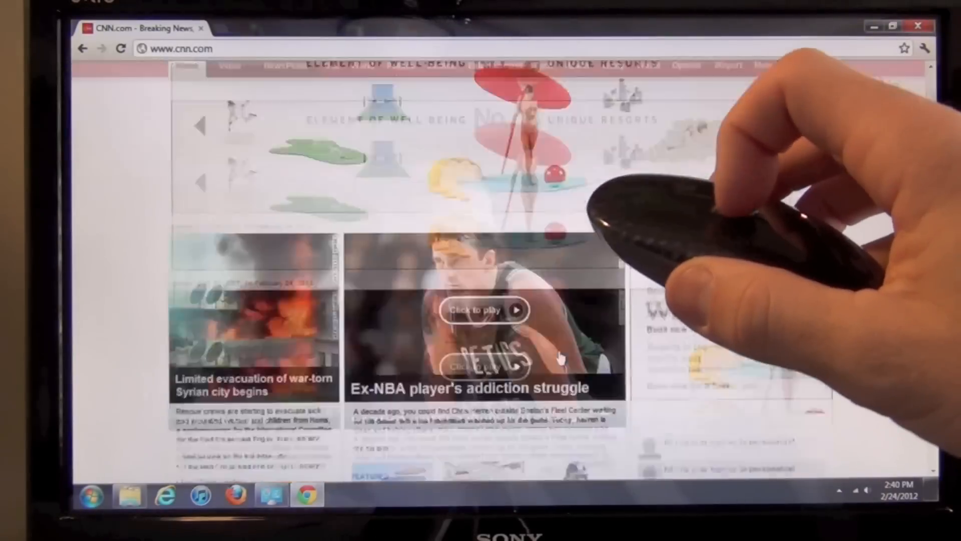
Wheel-scroll the CNN.com homepage from the top stories down toward the footer.
{"action": "scroll", "scroll_direction": "down", "scroll_amount": 3}
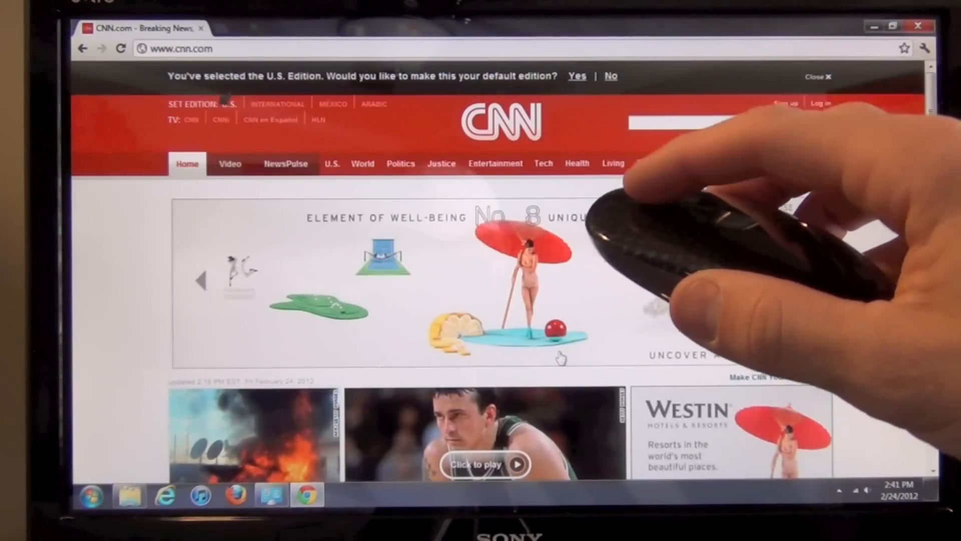
{"action": "scroll", "scroll_direction": "down", "scroll_amount": 3}
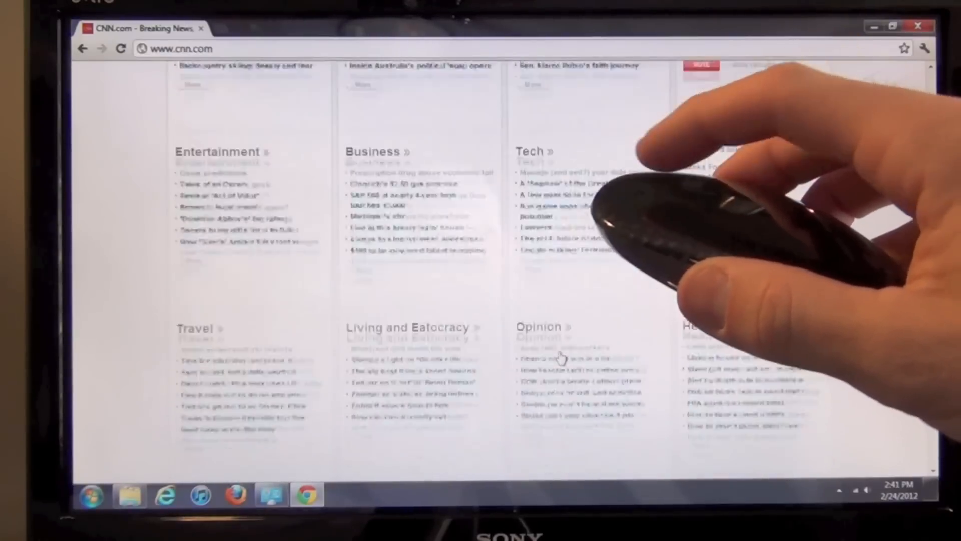
{"action": "scroll", "scroll_direction": "down", "scroll_amount": 3}
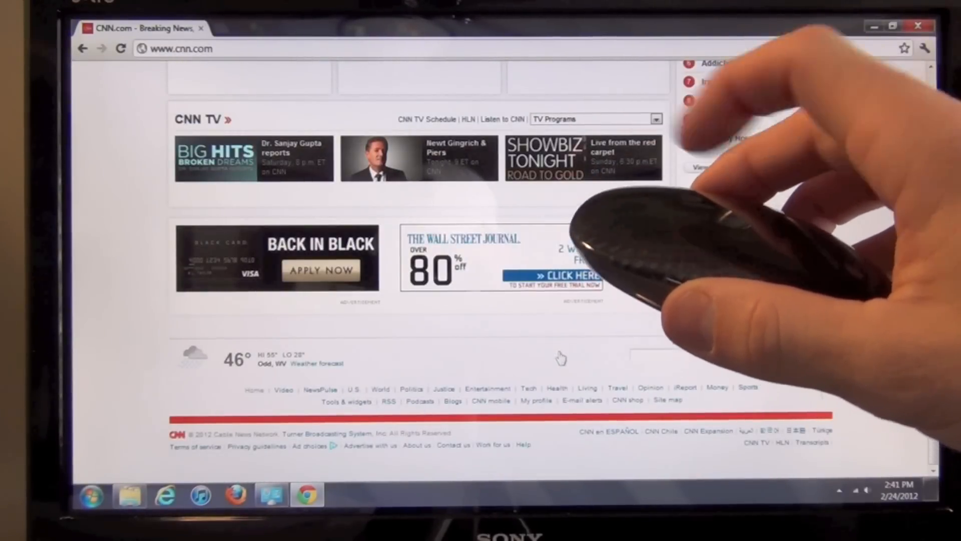
{"action": "scroll", "scroll_direction": "up", "scroll_amount": 3}
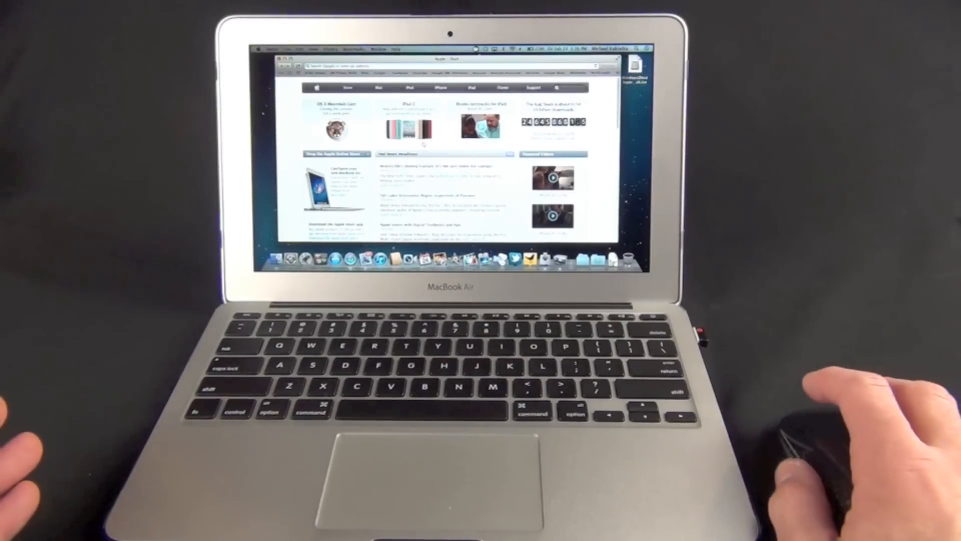
Go from apple.com to amazon.com in Safari and bring up the Command+Tab app switcher.
{"action": "right_click", "coordinate": [319, 107]}
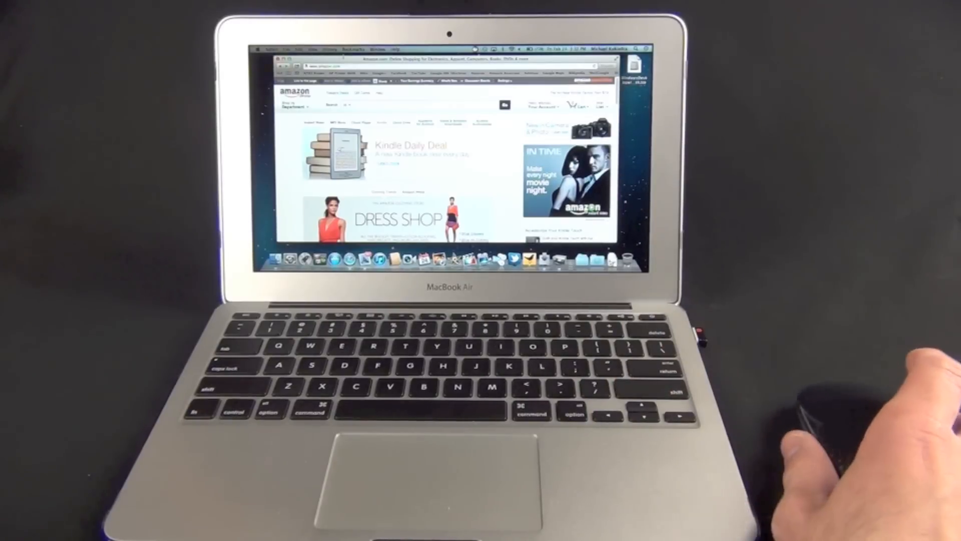
{"action": "key", "text": "cmd+tab"}
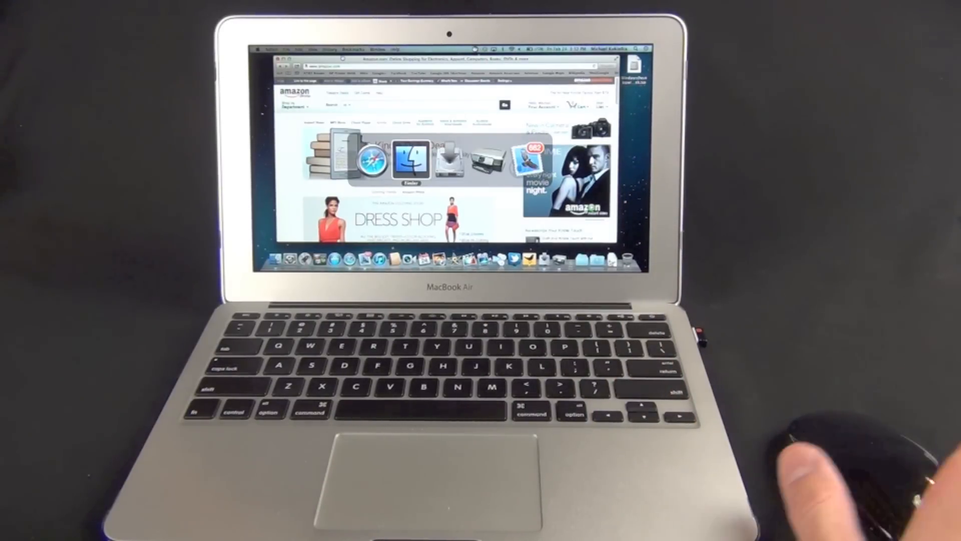
{"action": "mouse_move", "coordinate": [827, 466]}
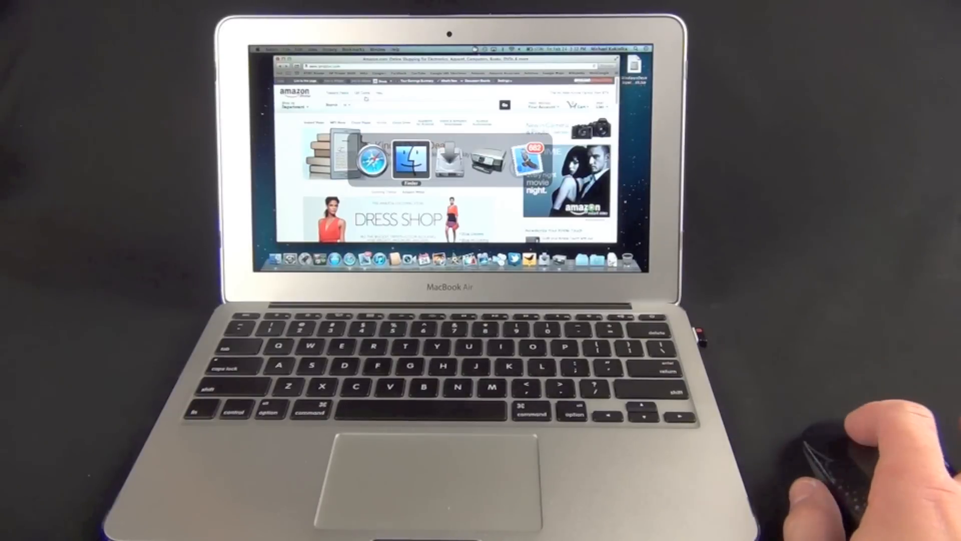